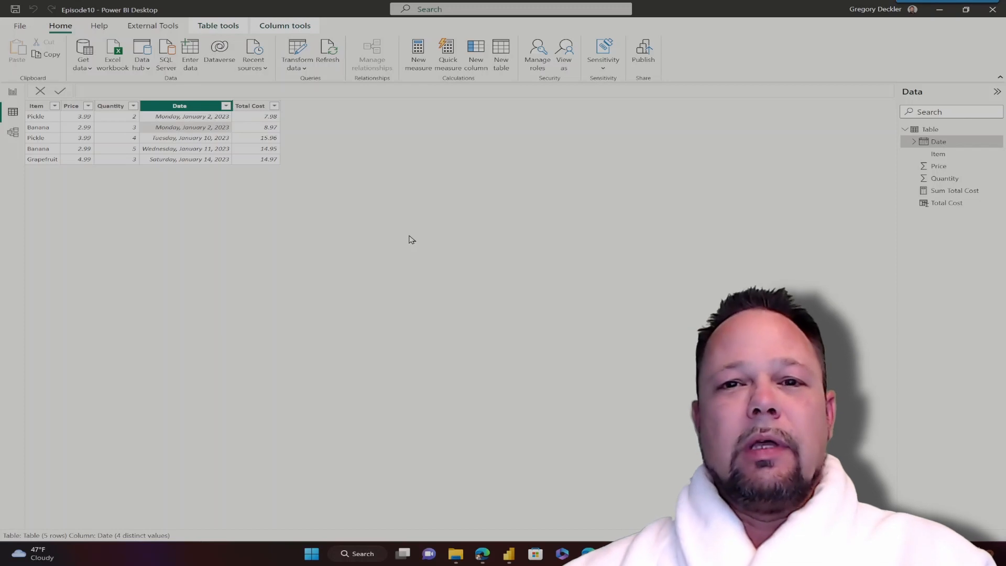
pyautogui.moveTo(400, 191)
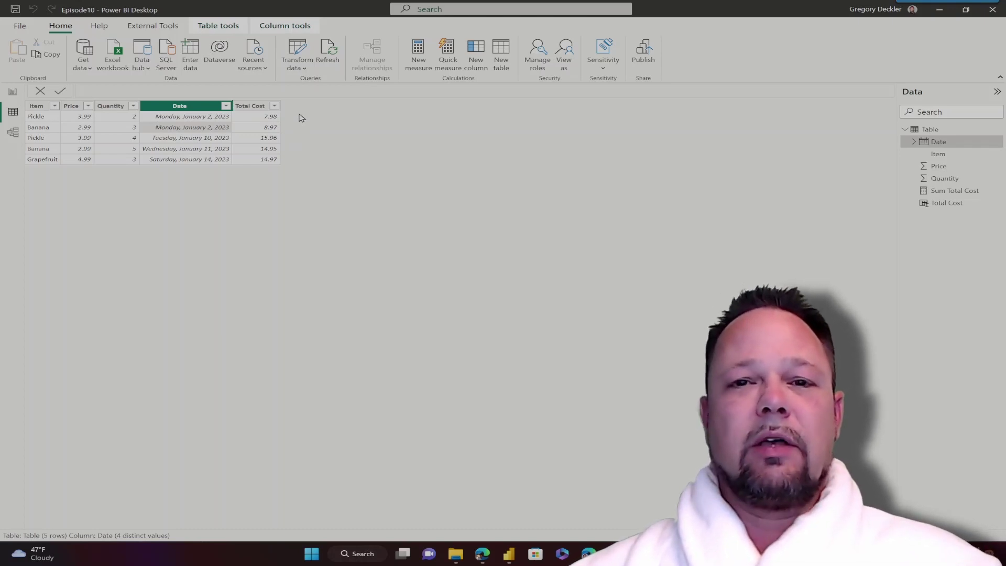
pyautogui.moveTo(288, 109)
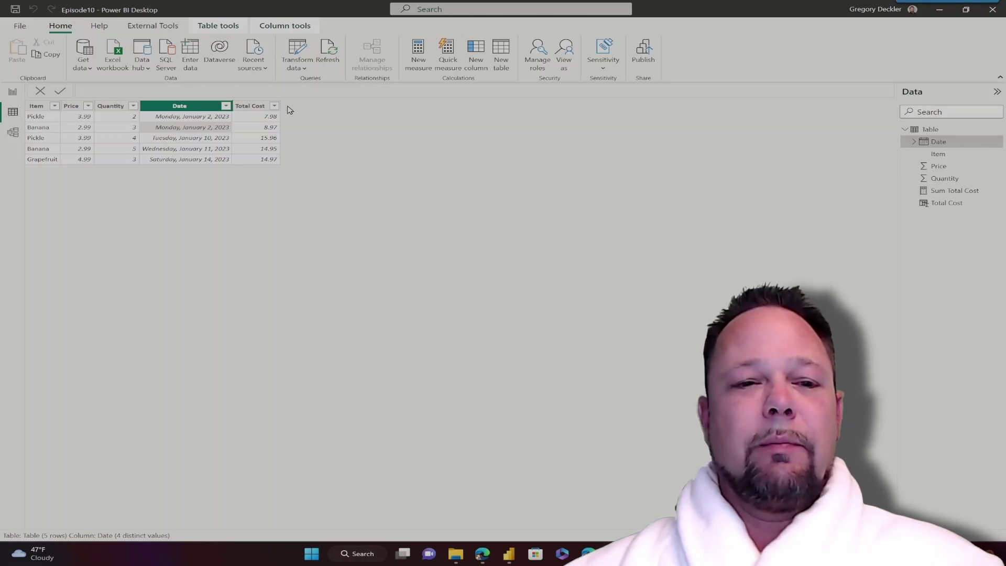
pyautogui.moveTo(285, 182)
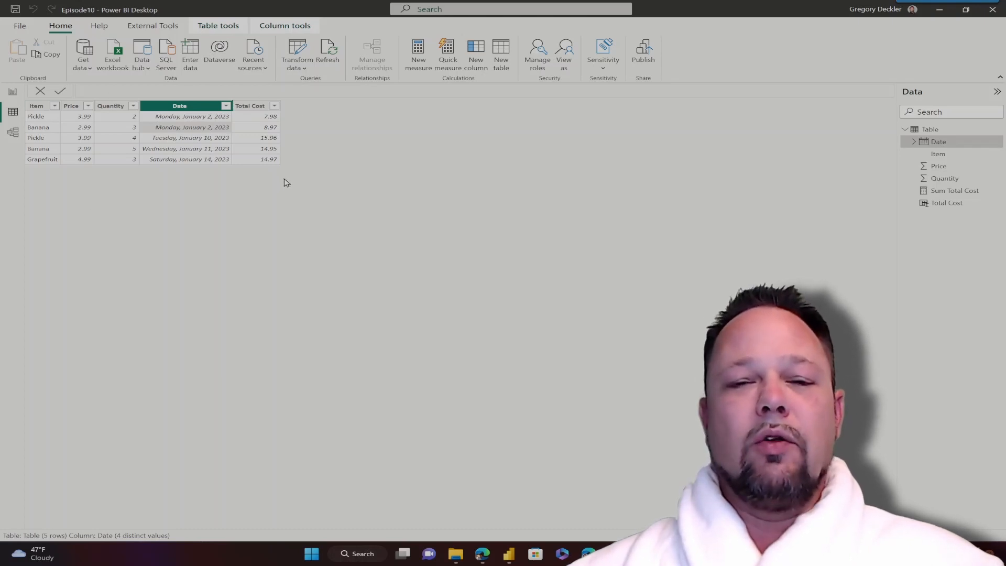
pyautogui.moveTo(226, 202)
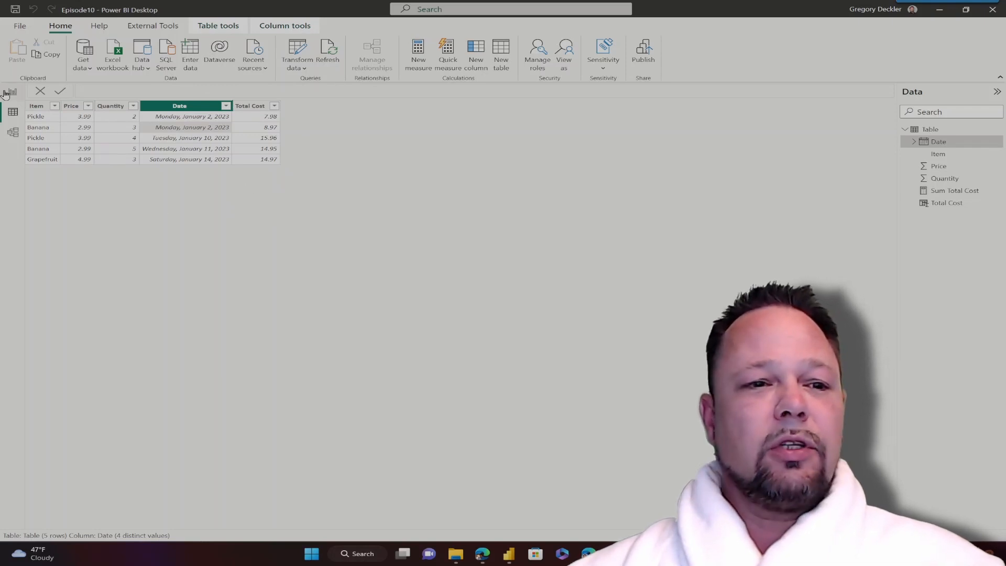
# On the report page, set the Item slicer through Banana and Pickle to Grapefruit, then return to Data view
pyautogui.click(12, 93)
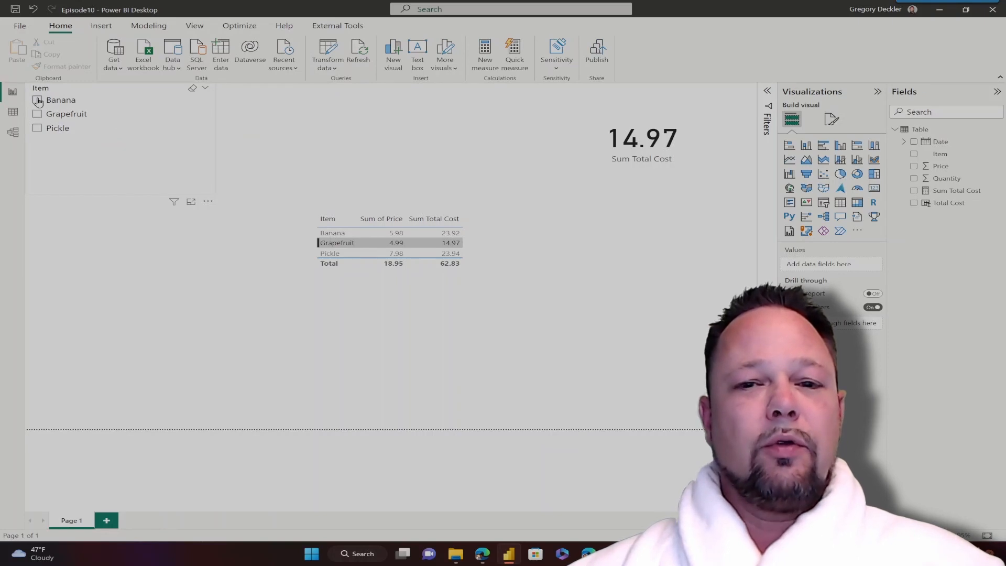
pyautogui.click(37, 101)
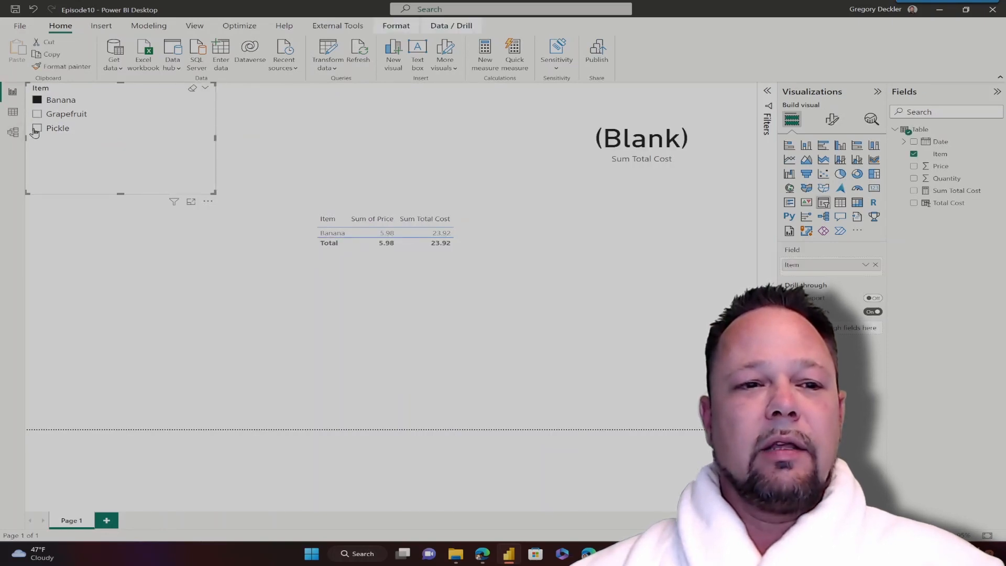
pyautogui.click(38, 128)
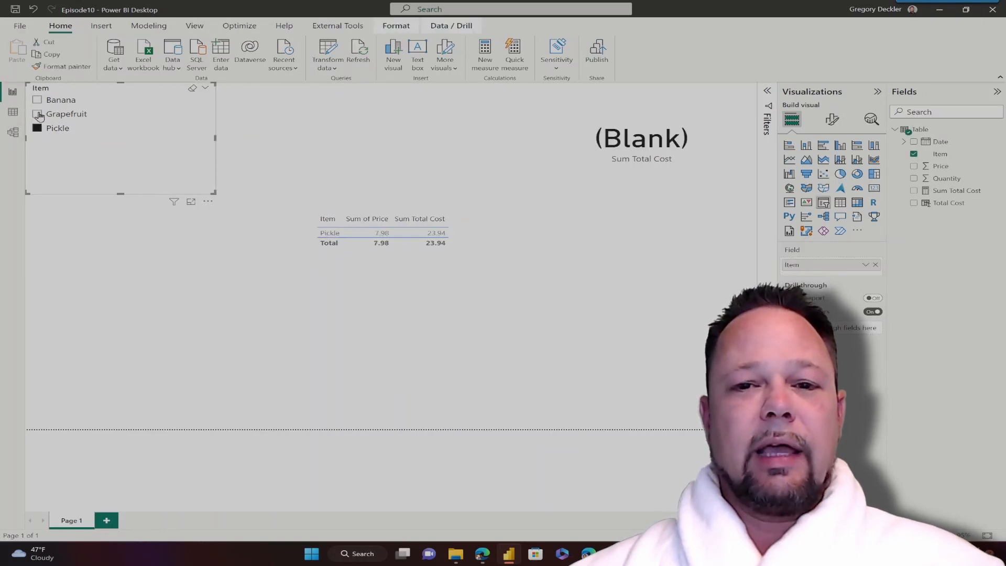
pyautogui.click(38, 113)
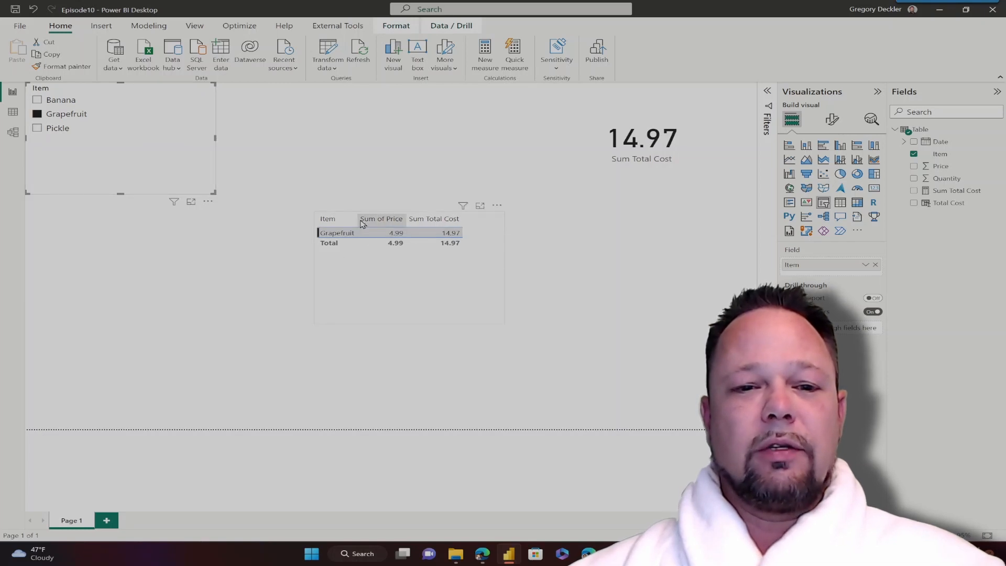
pyautogui.moveTo(489, 266)
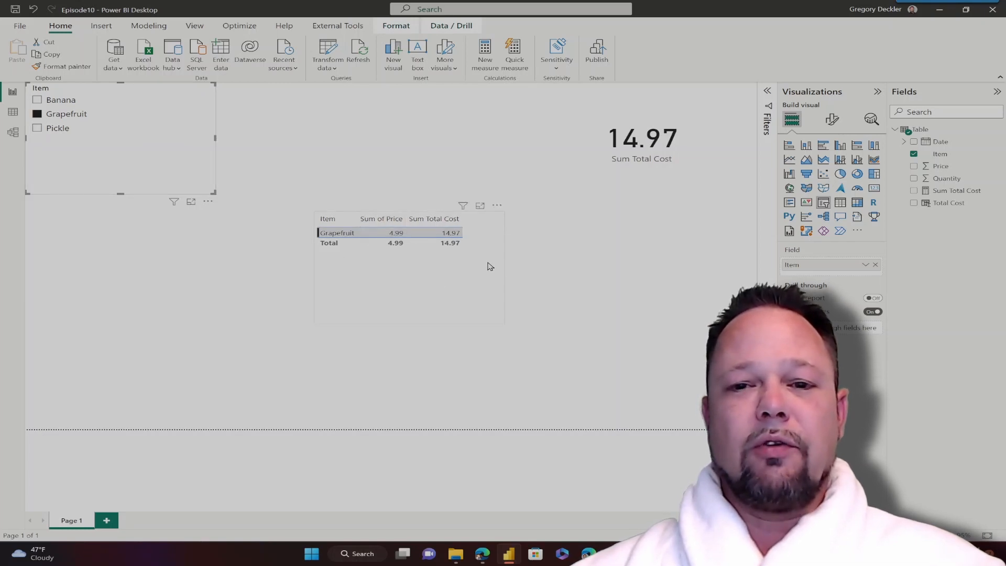
pyautogui.moveTo(30, 125)
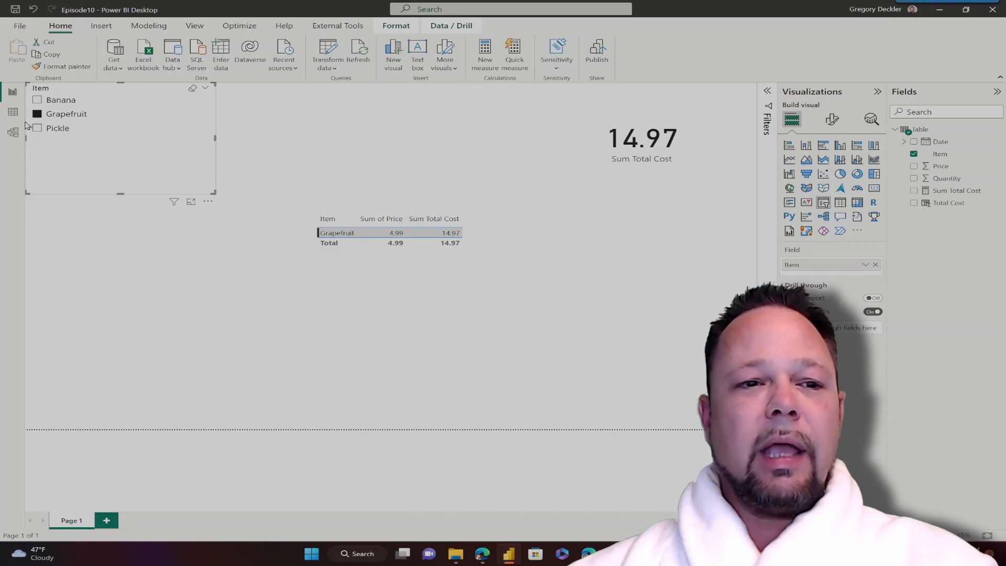
pyautogui.click(13, 112)
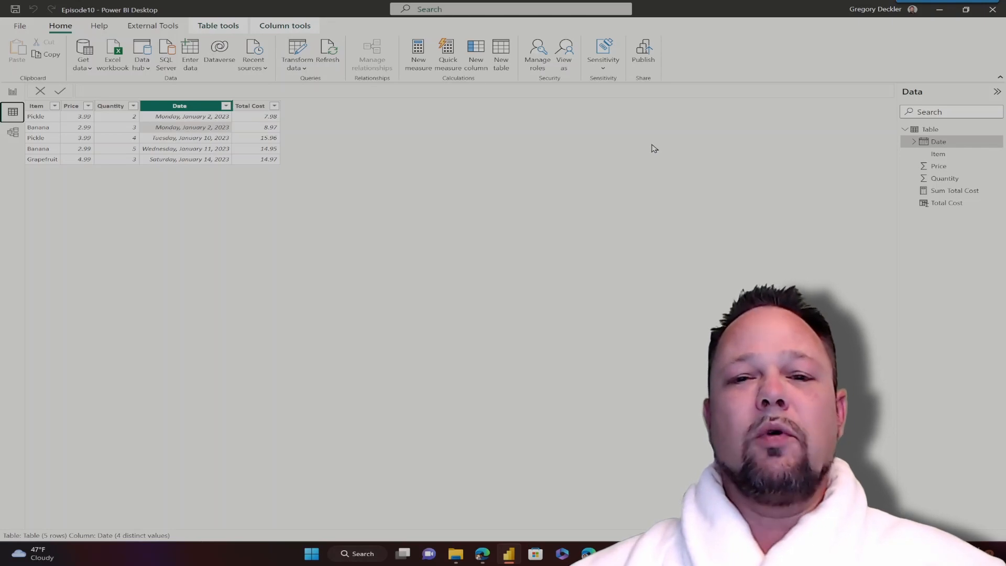
pyautogui.moveTo(531, 153)
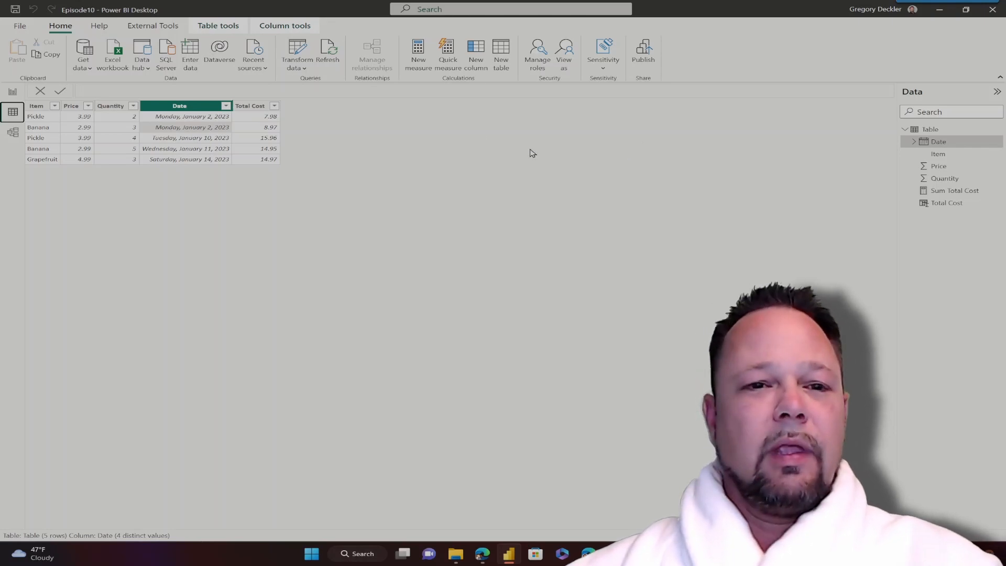
pyautogui.moveTo(398, 119)
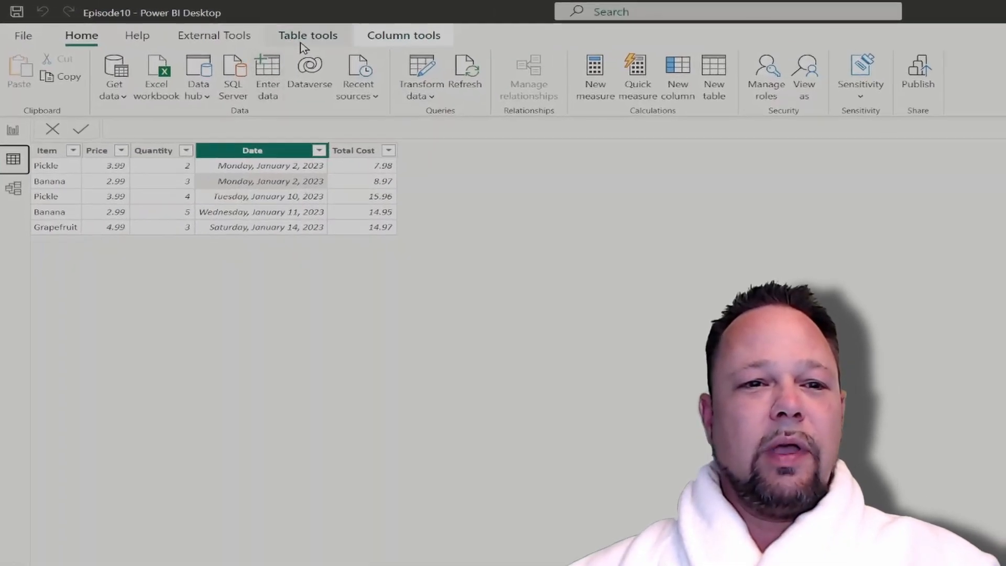
# From Table tools, begin a new calculated table
pyautogui.click(306, 36)
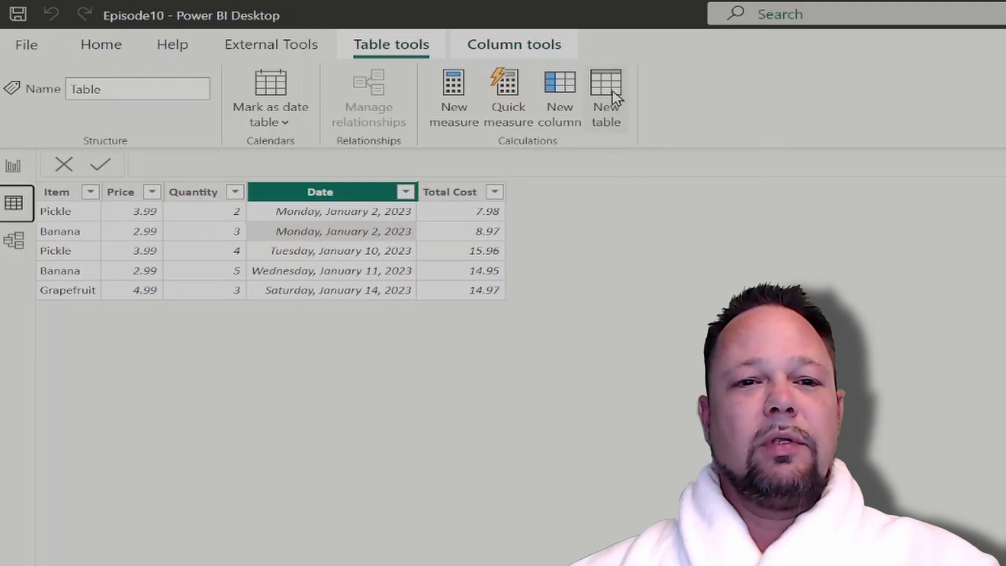
pyautogui.click(605, 96)
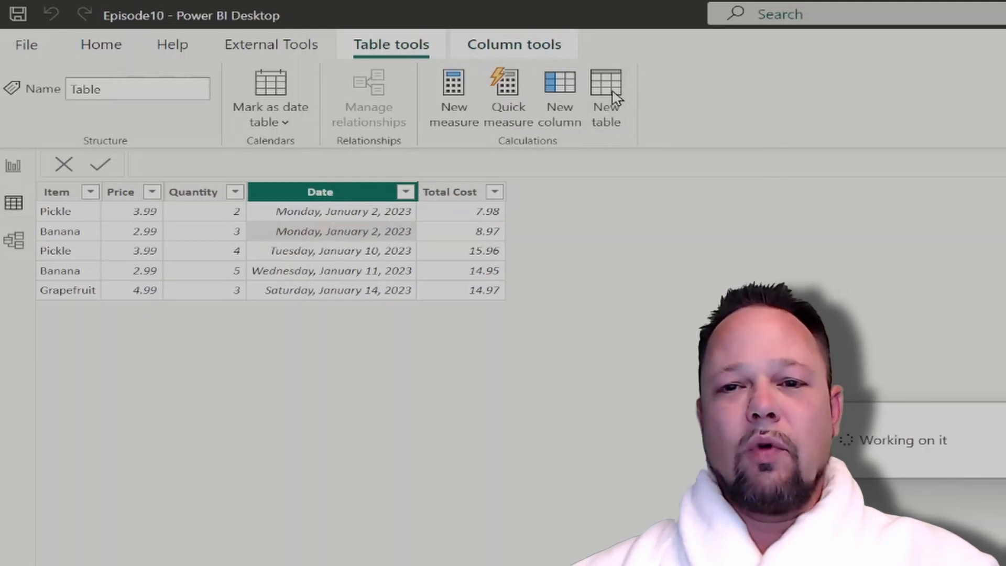
# Define Table 2 = FILTER('Table', [Item] = "Banana") and commit it
pyautogui.click(604, 97)
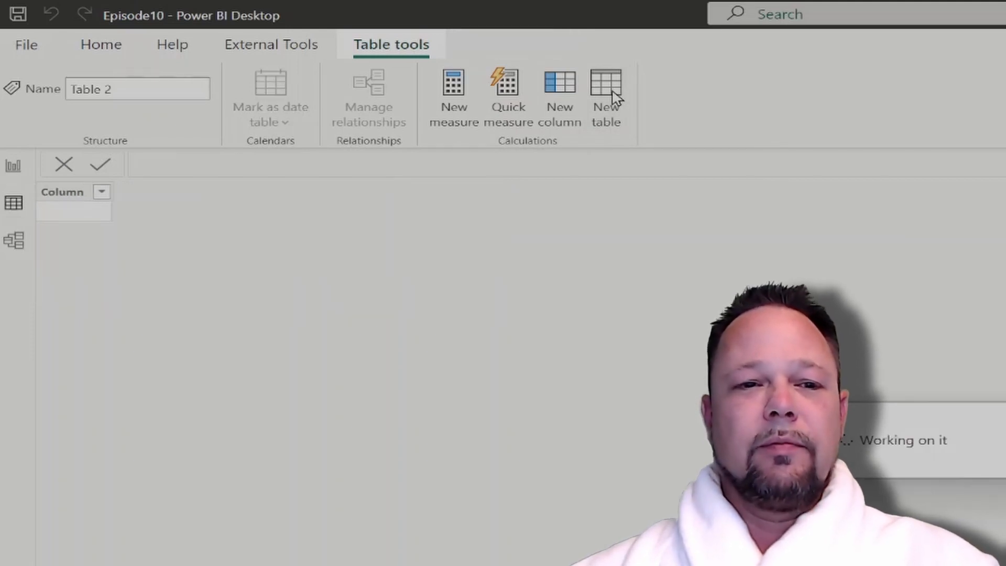
pyautogui.click(604, 90)
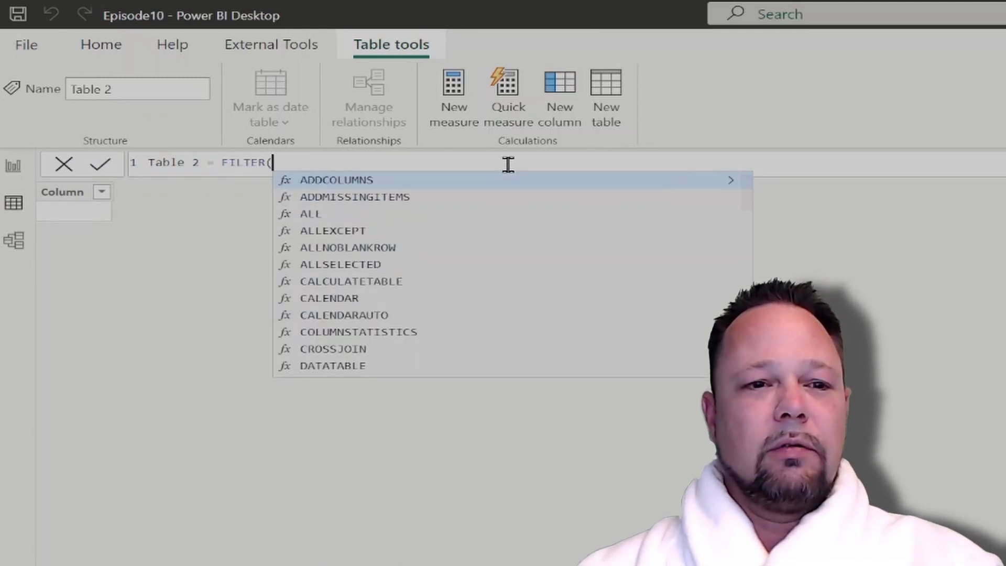
pyautogui.write("'Table'")
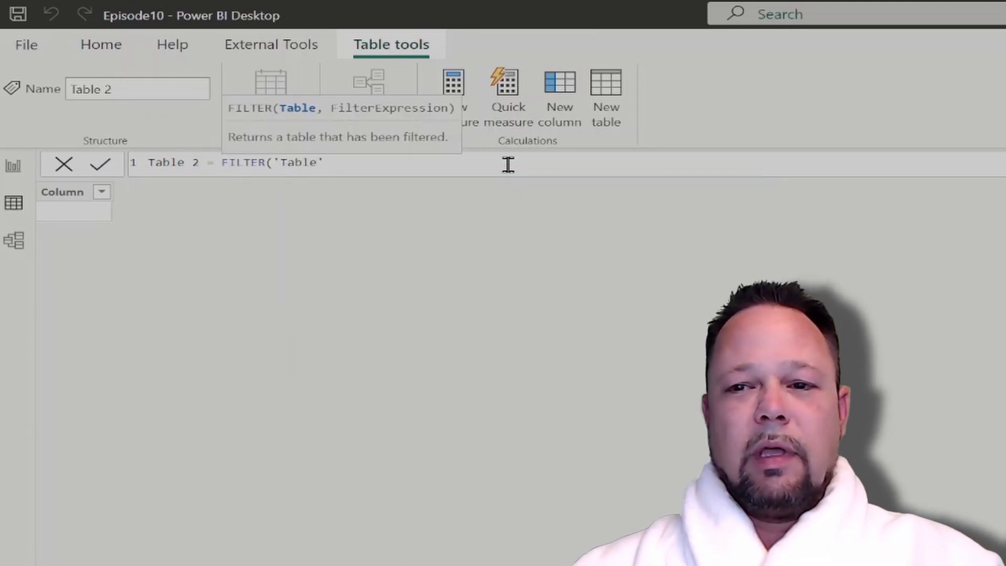
pyautogui.write(', [Item')
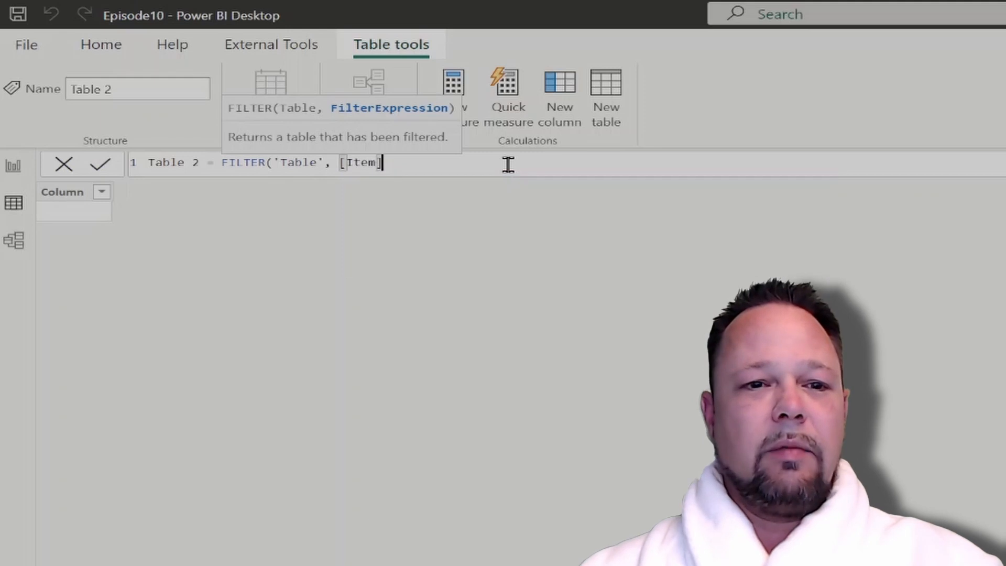
pyautogui.write('= "Banana')
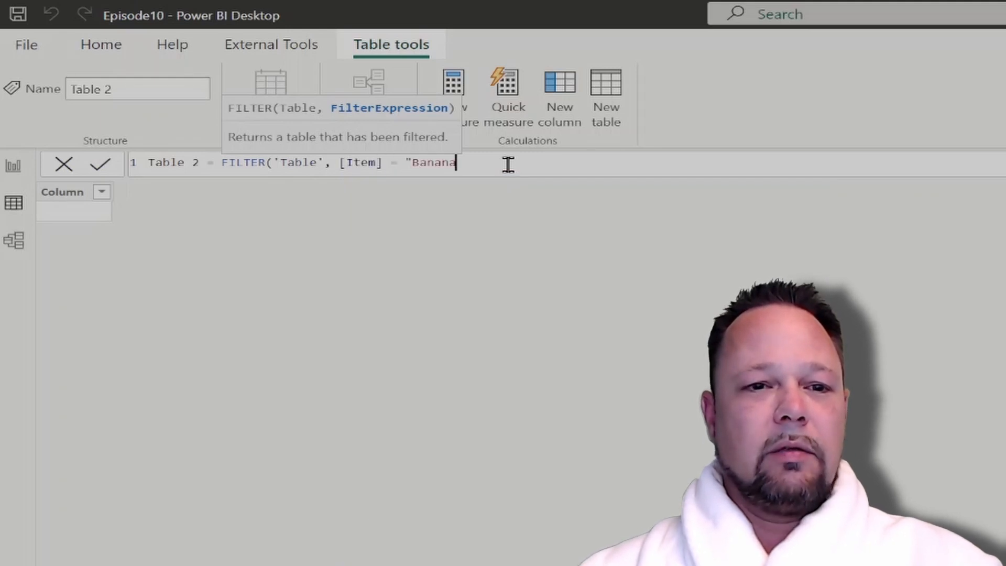
pyautogui.write('")')
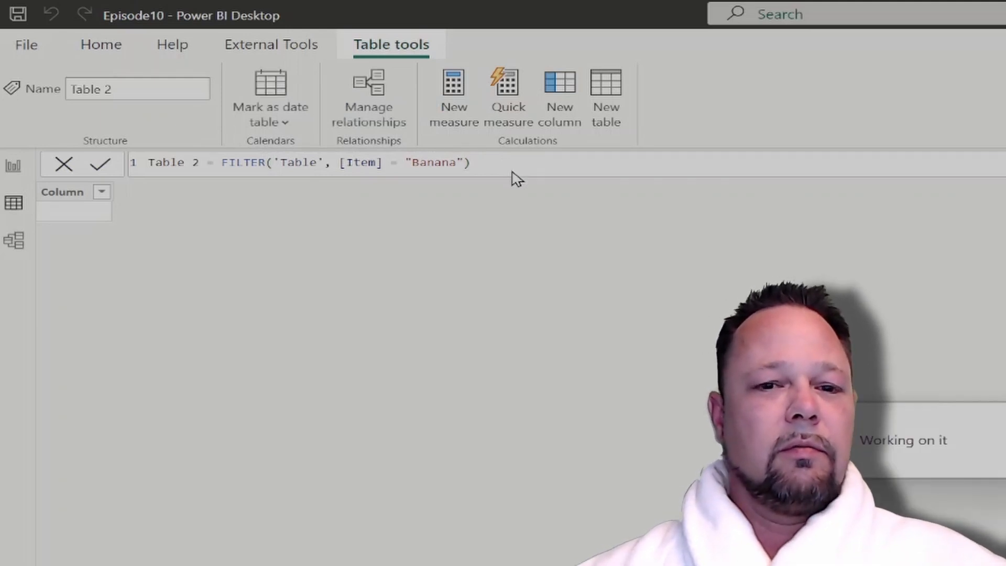
pyautogui.click(99, 163)
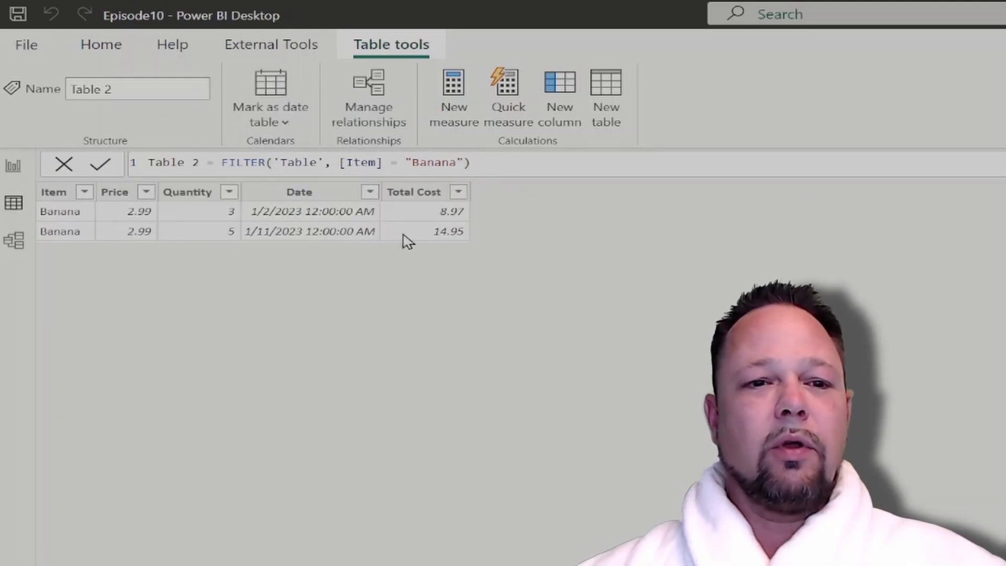
# Rewrite the filter as [Item] = "Pickle" || [Item] = "Banana" and apply it
pyautogui.doubleClick(433, 162)
pyautogui.write('Pickle')
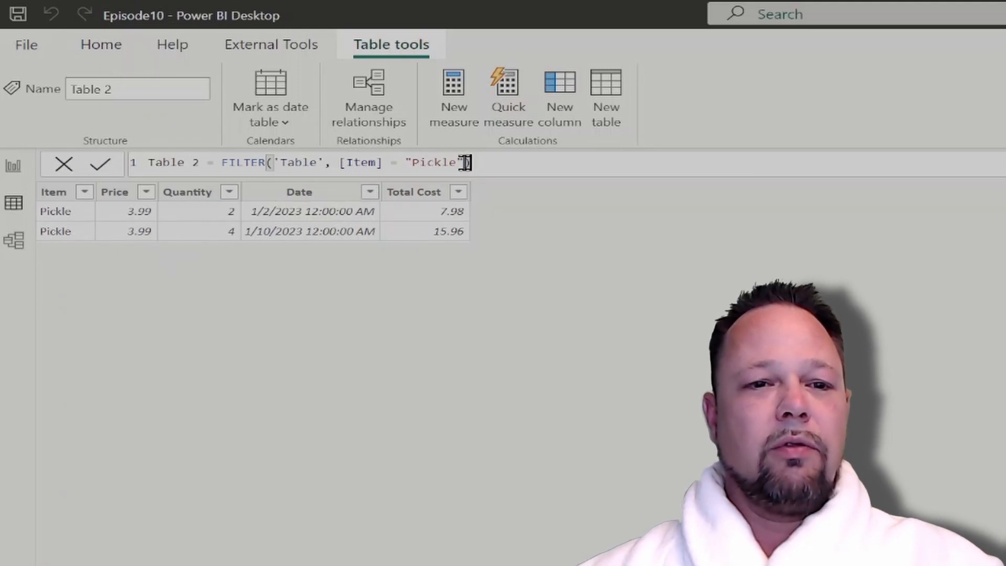
pyautogui.write(')')
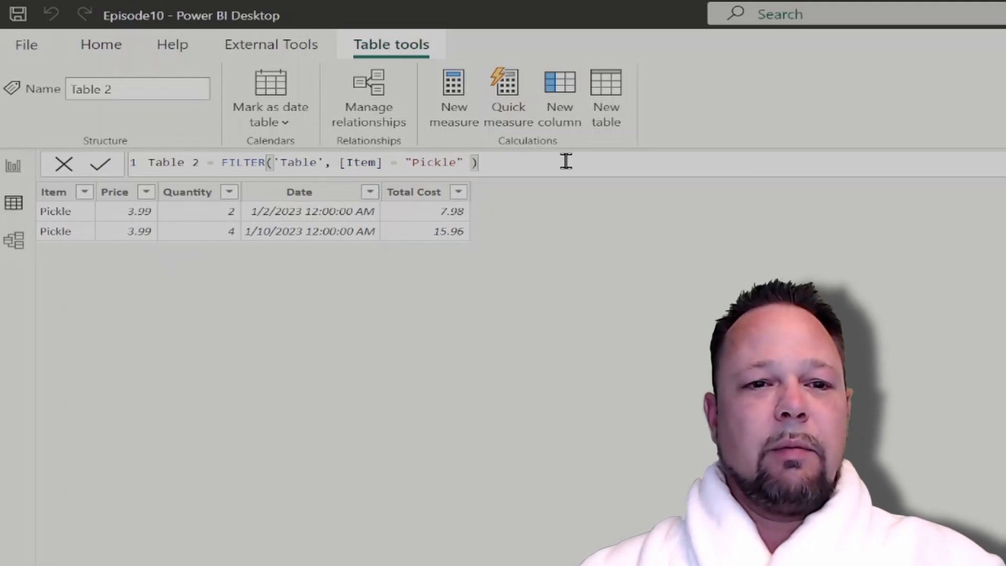
pyautogui.write('||')
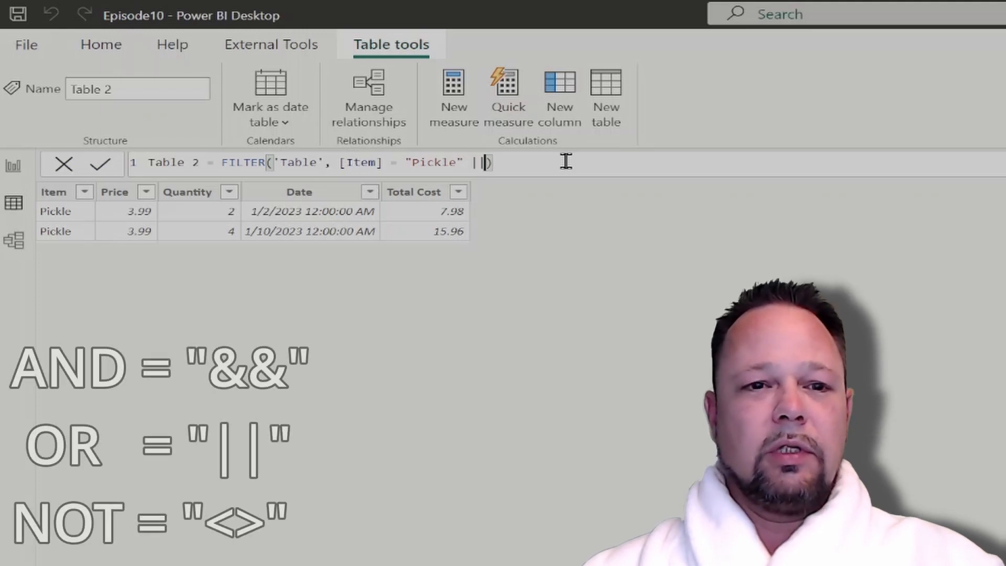
pyautogui.write('[Item] = "Banana')
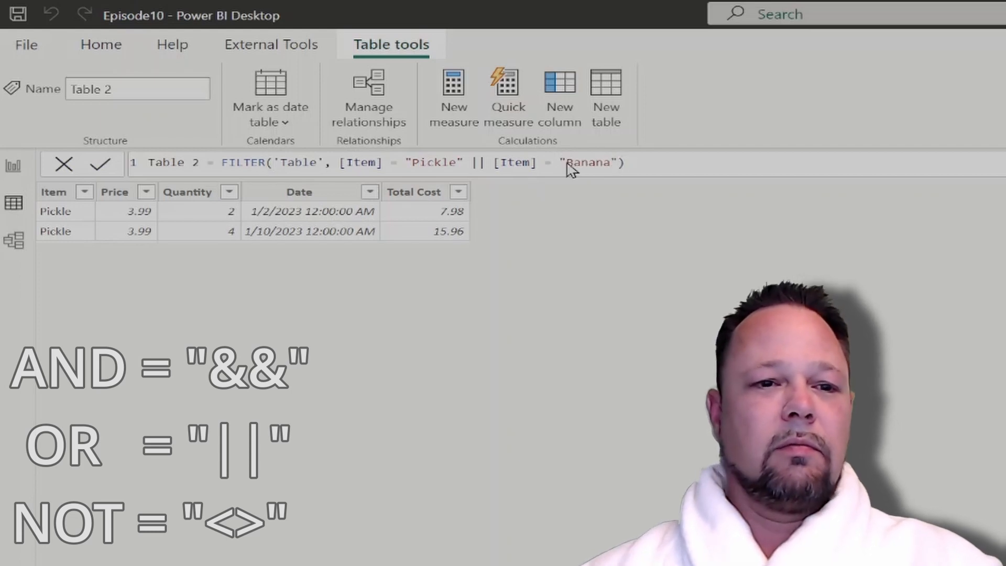
pyautogui.click(99, 164)
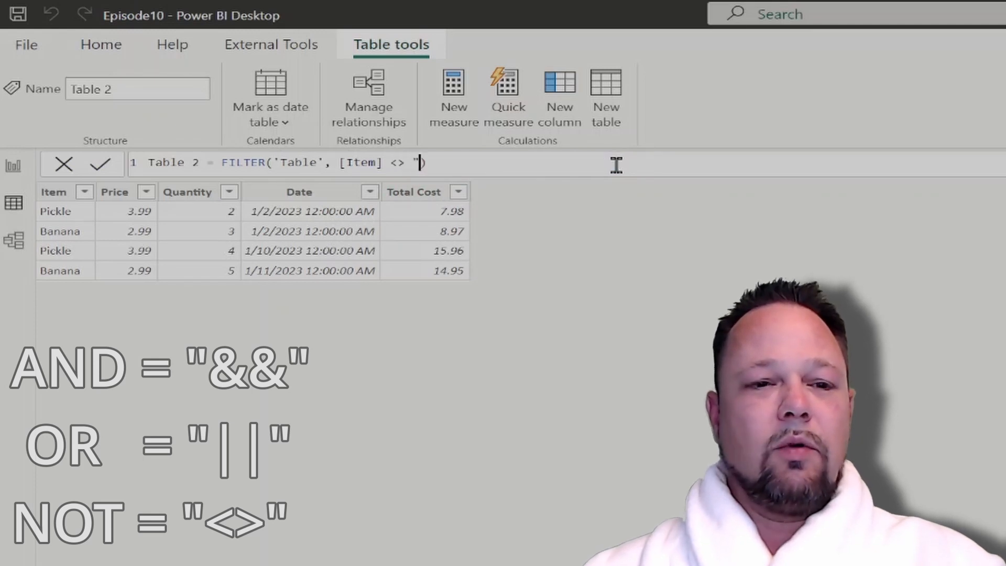
# Change the filter to [Item] <> "Pickle" and apply it
pyautogui.write('Grap')
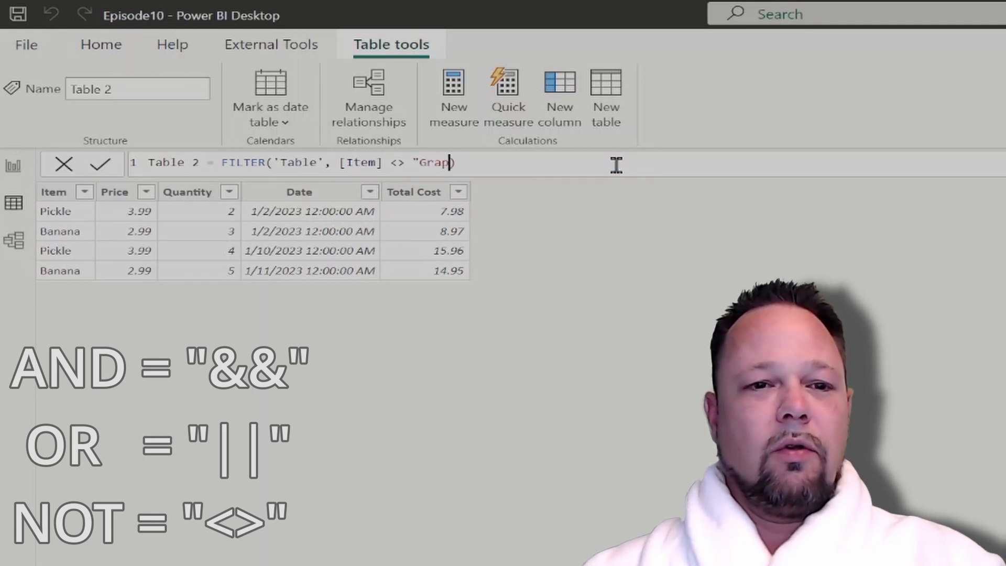
pyautogui.write('Pickle"')
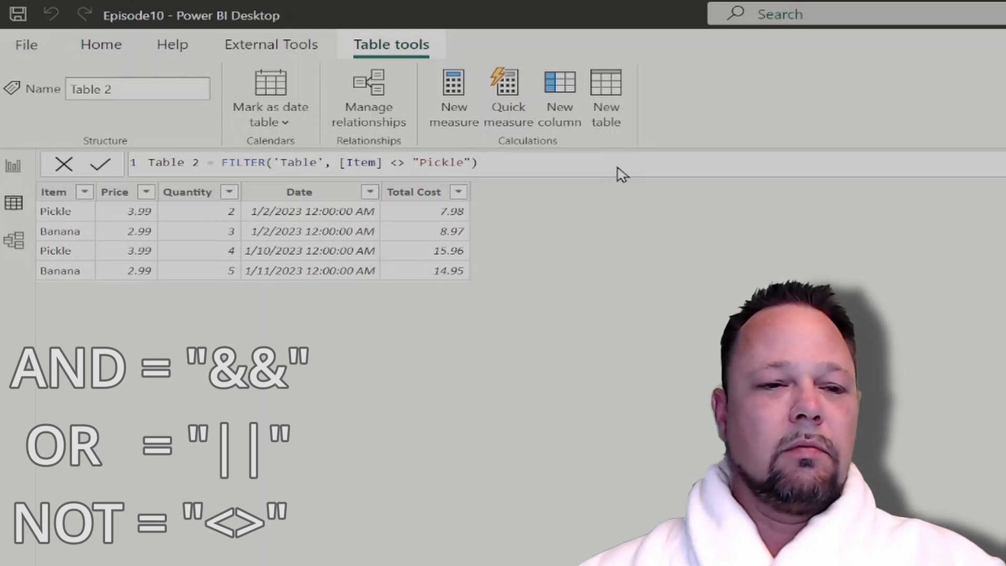
pyautogui.press('Return')
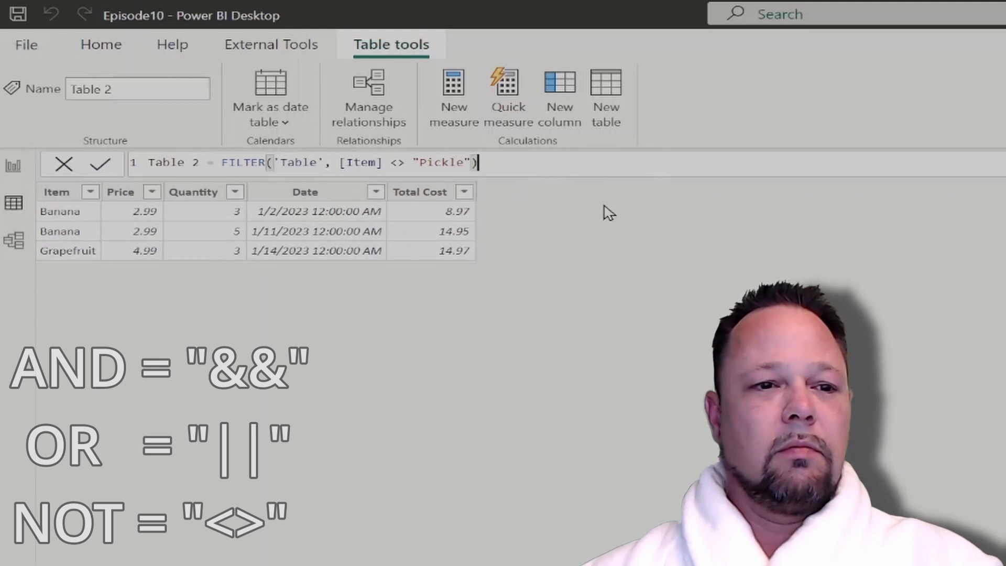
pyautogui.moveTo(106, 268)
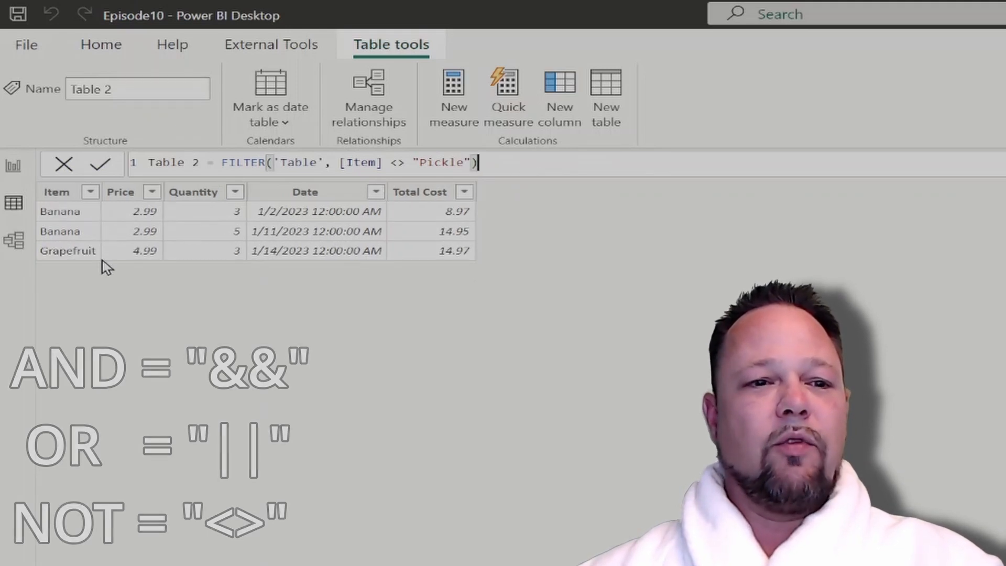
pyautogui.moveTo(360, 273)
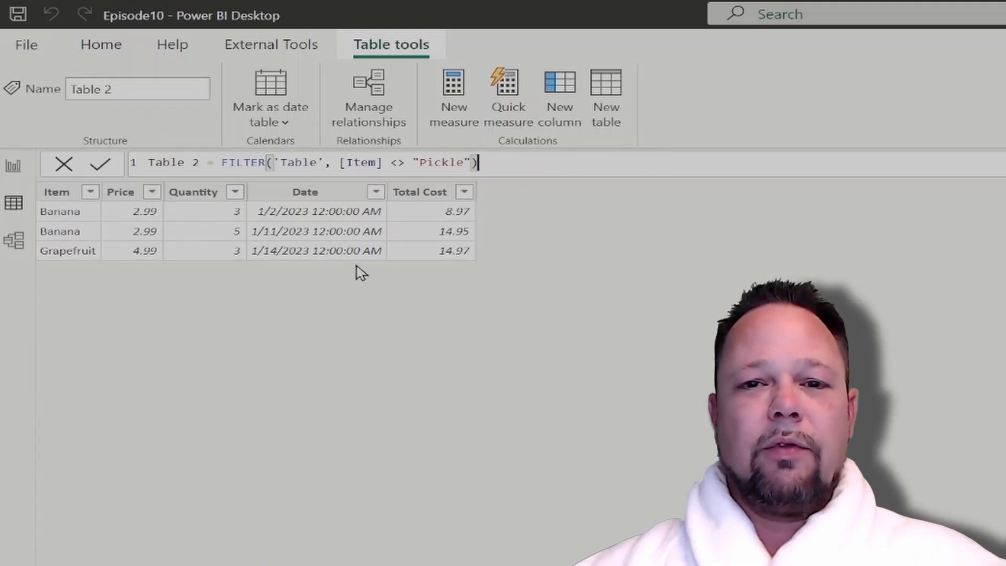